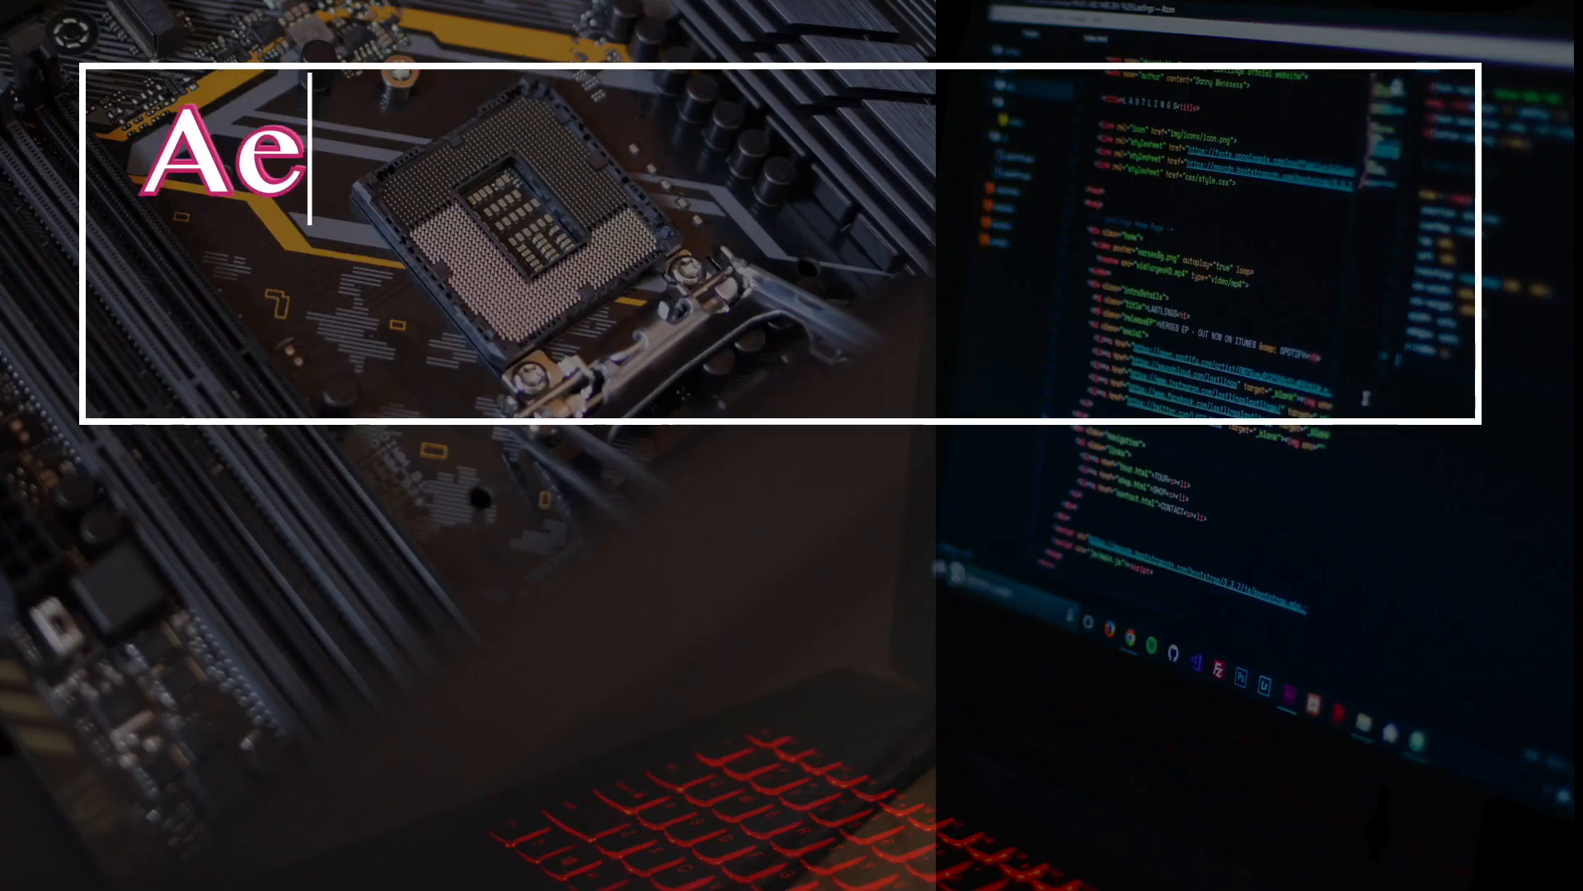
type("Aerospace, Defence, Automotiv")
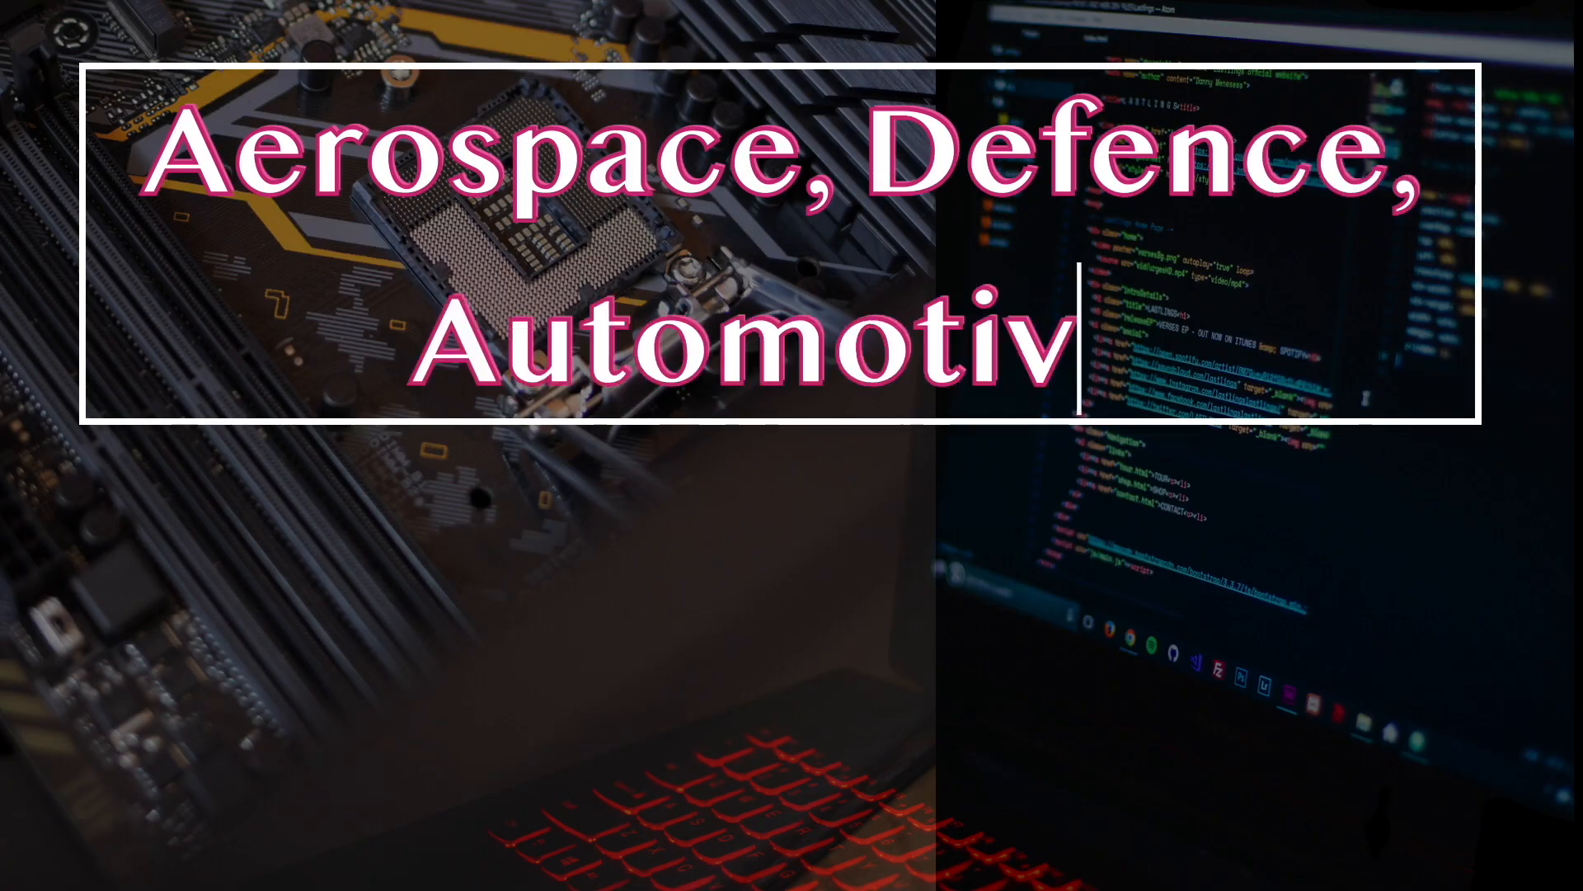
type("e")
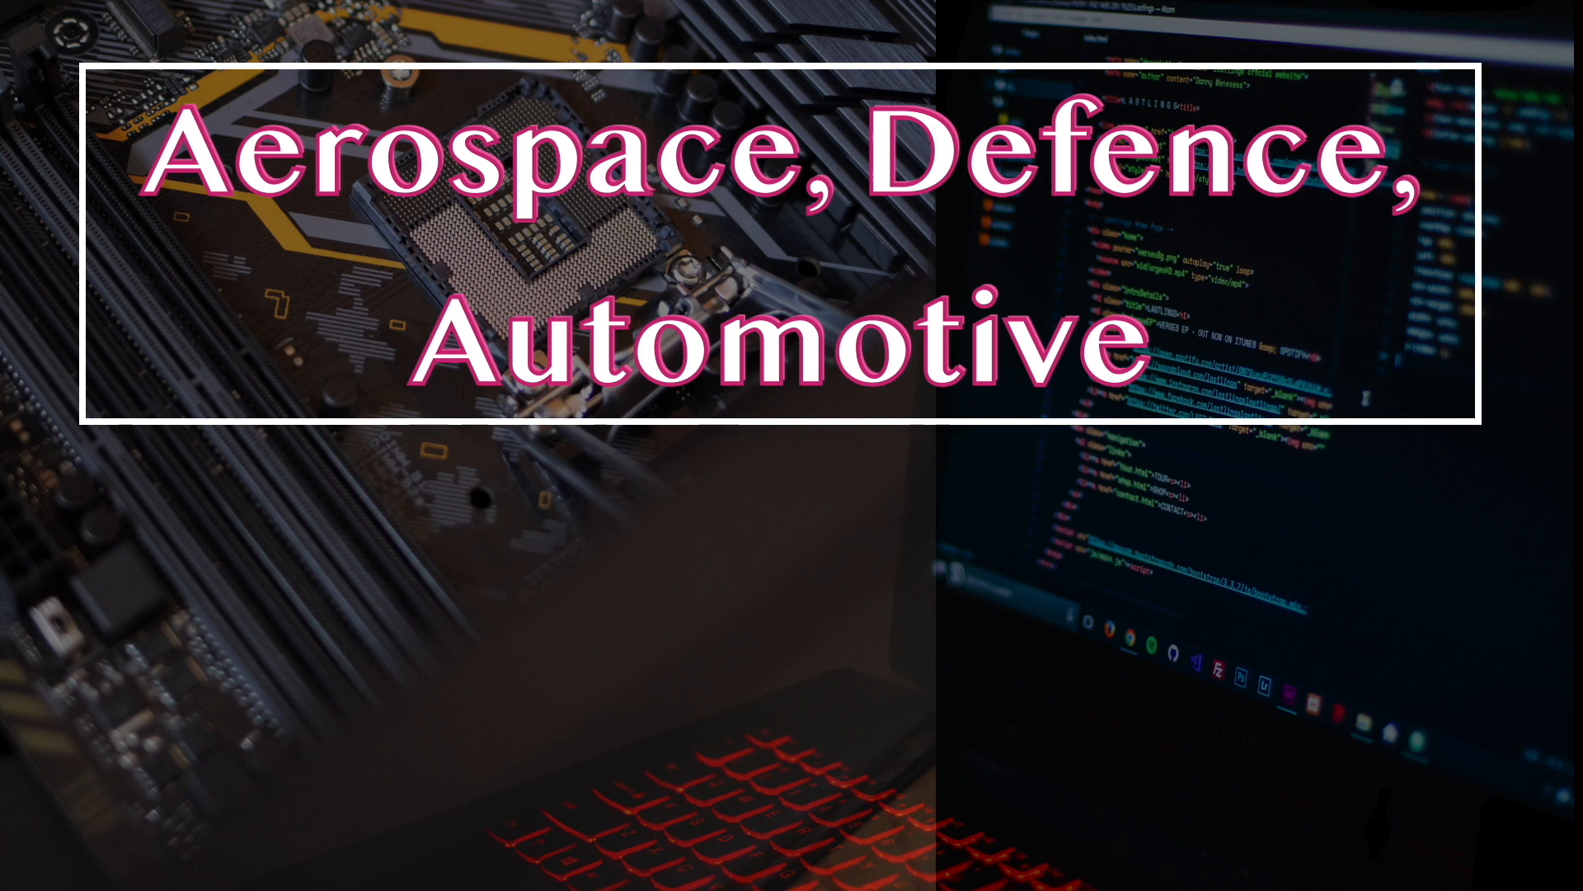
type("Design Verificatio")
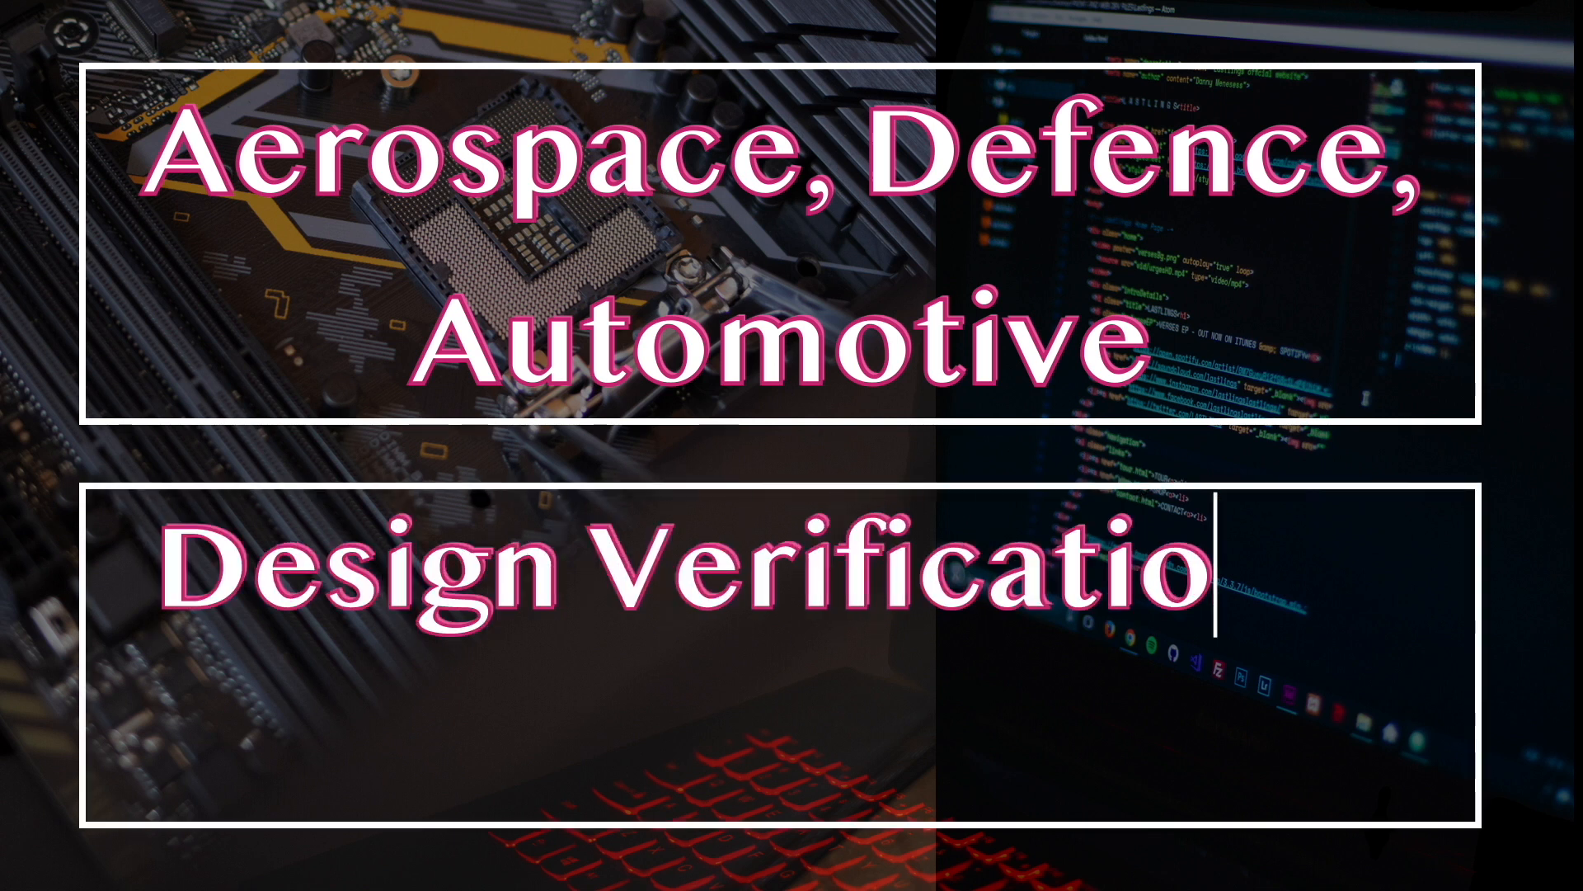
type("n & Formal-Verification")
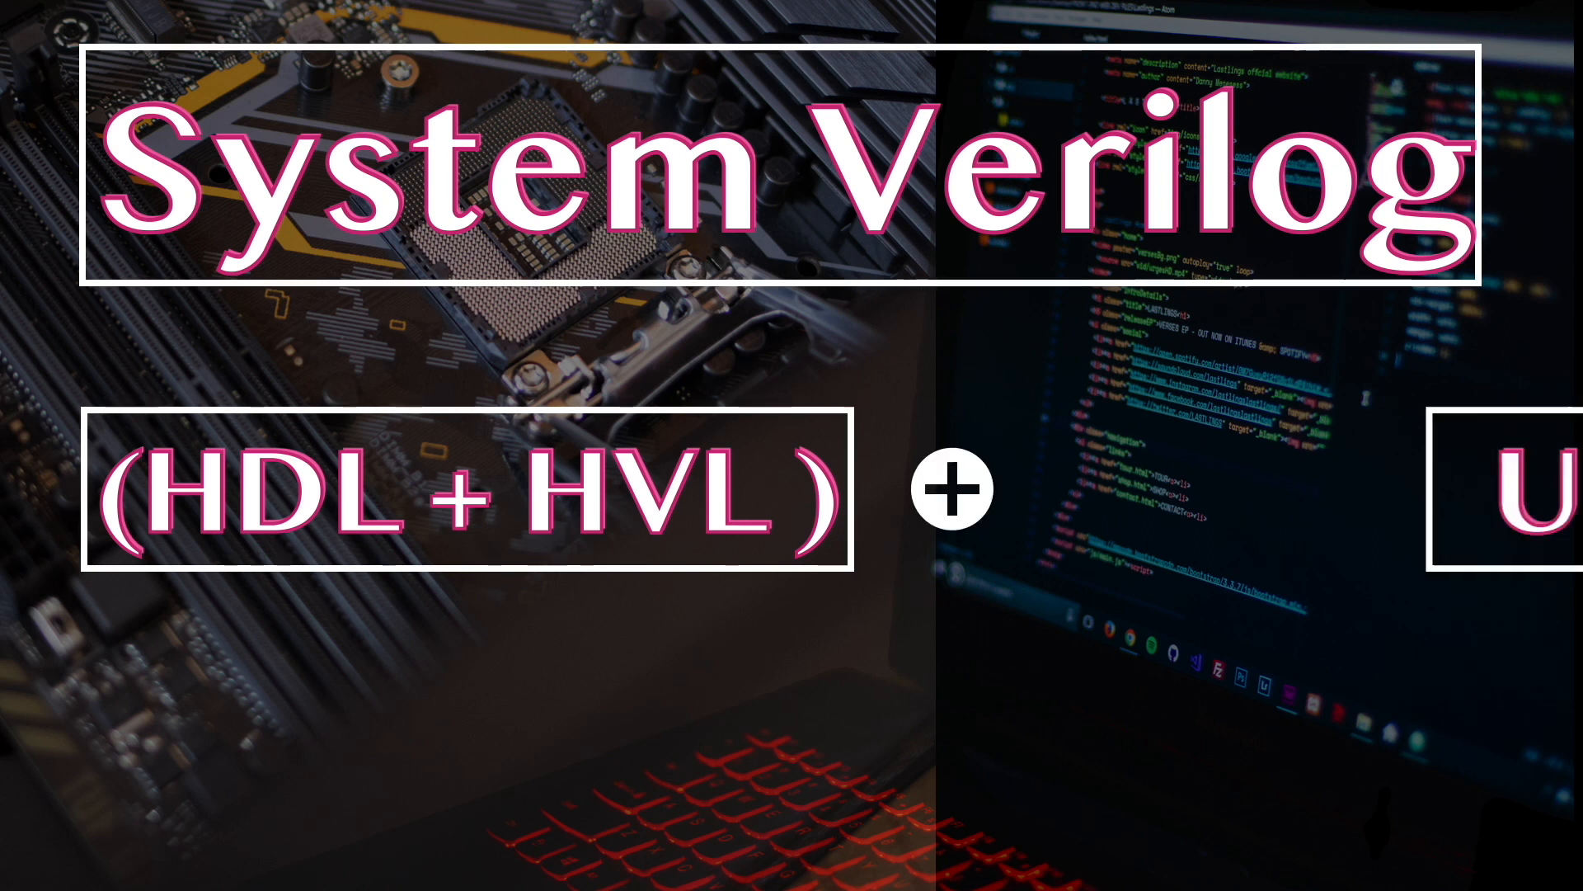
type("Can T")
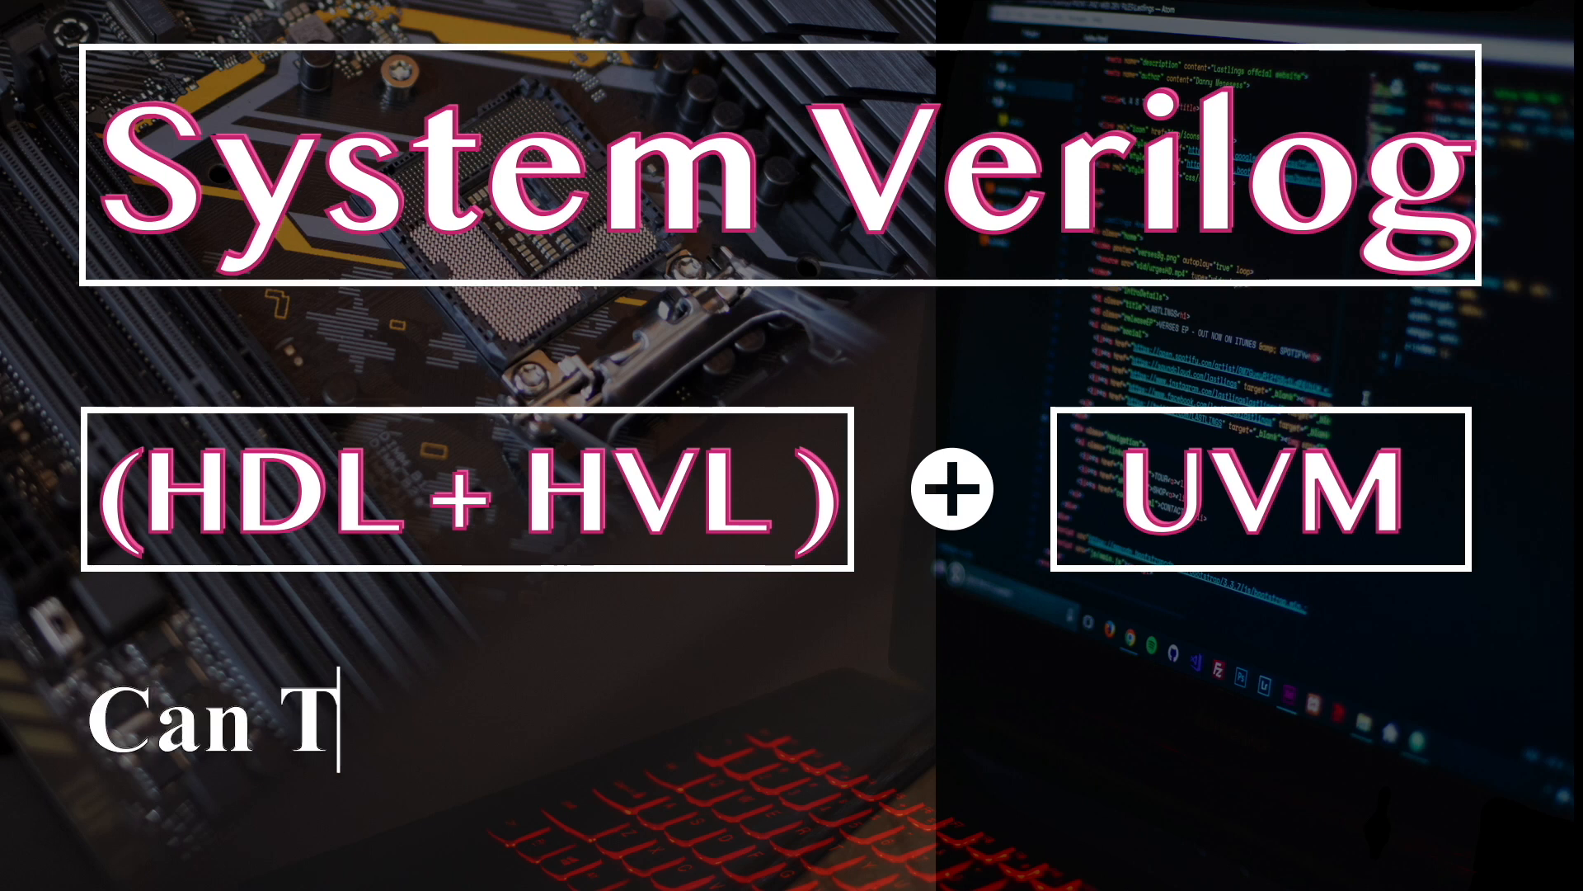
type("ake over this aspect as well?")
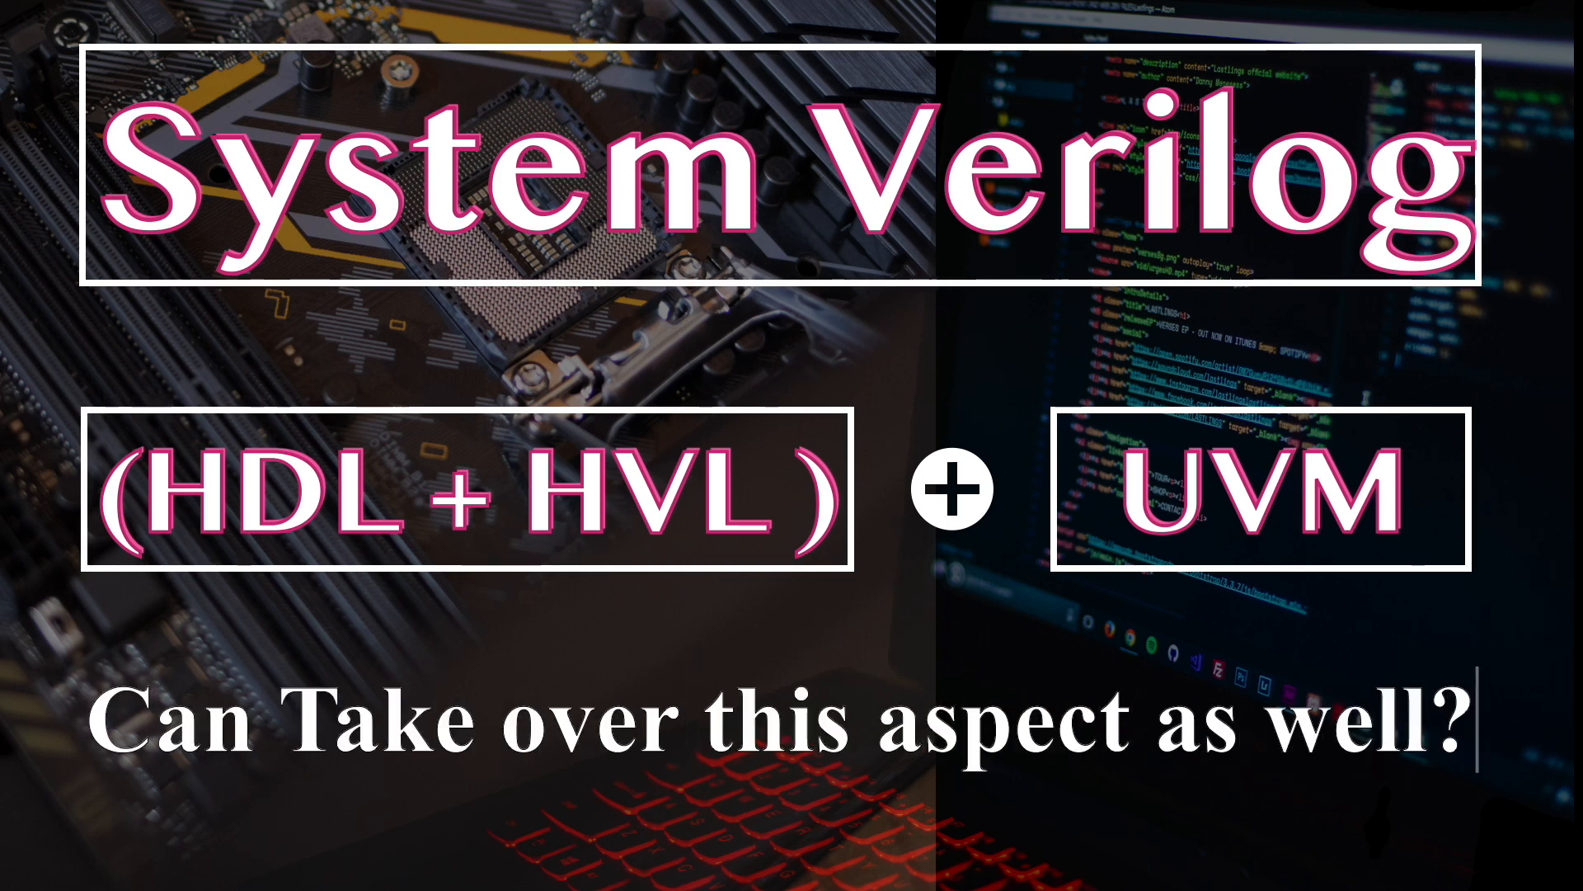